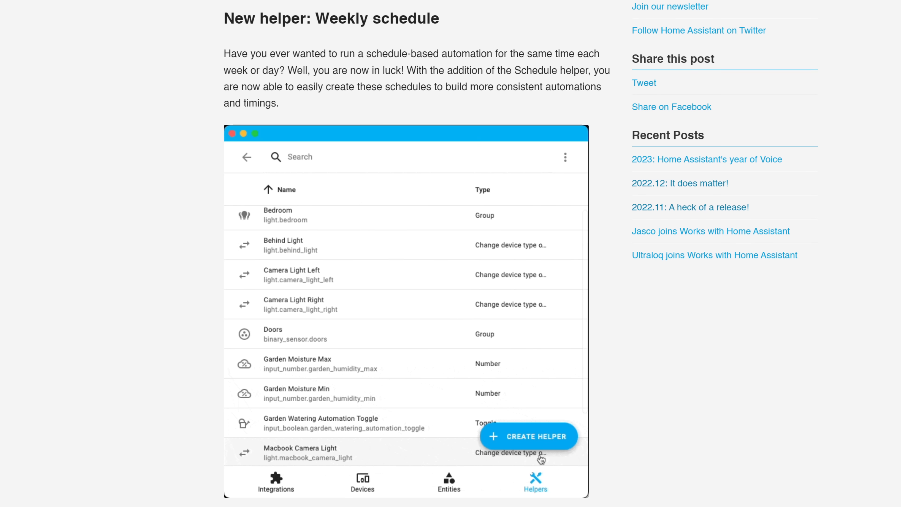
# Step: Scroll the release post down to the 'New helper: Weekly schedule' section
pyautogui.scroll(-3)
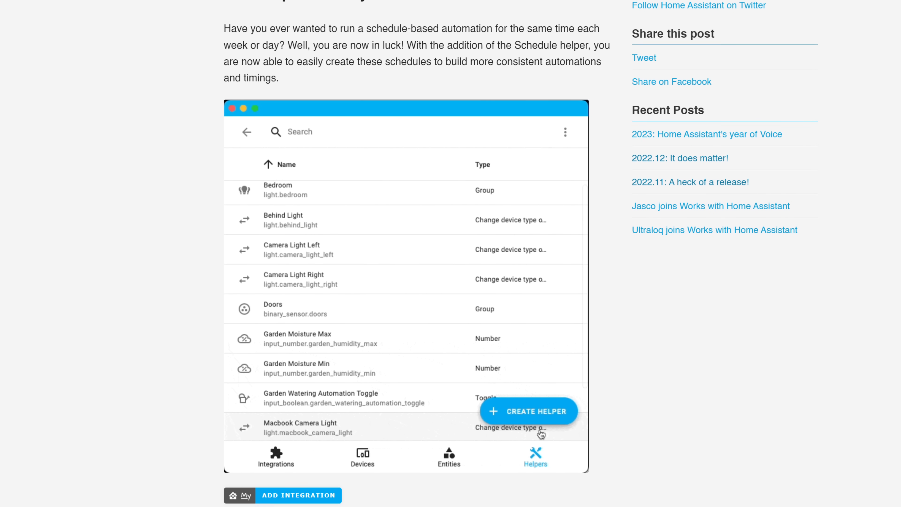
pyautogui.scroll(-3)
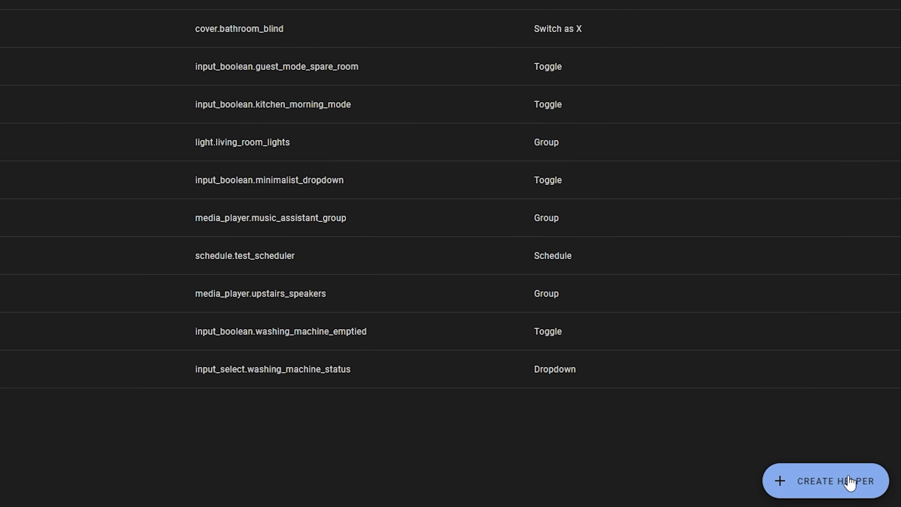
# Step: Create a Schedule helper named 'Work schedule' and move down to its weekday time grid
pyautogui.click(826, 481)
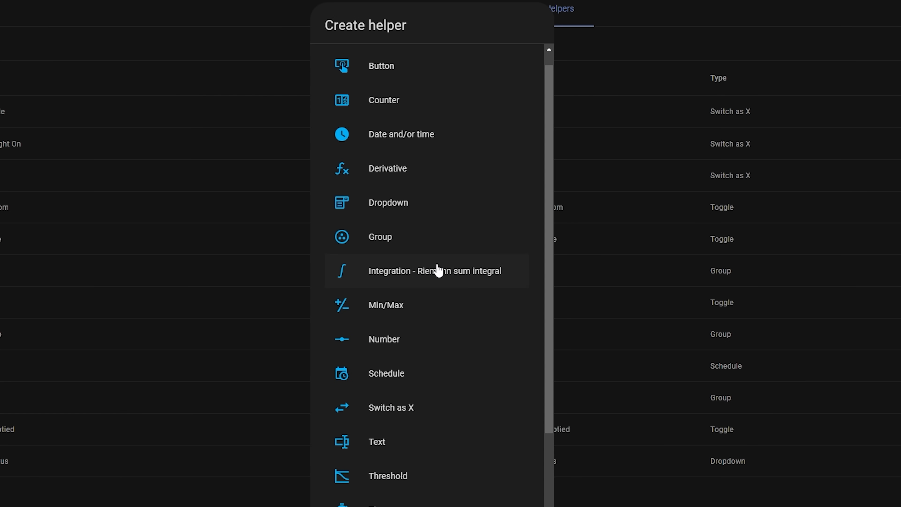
pyautogui.click(386, 373)
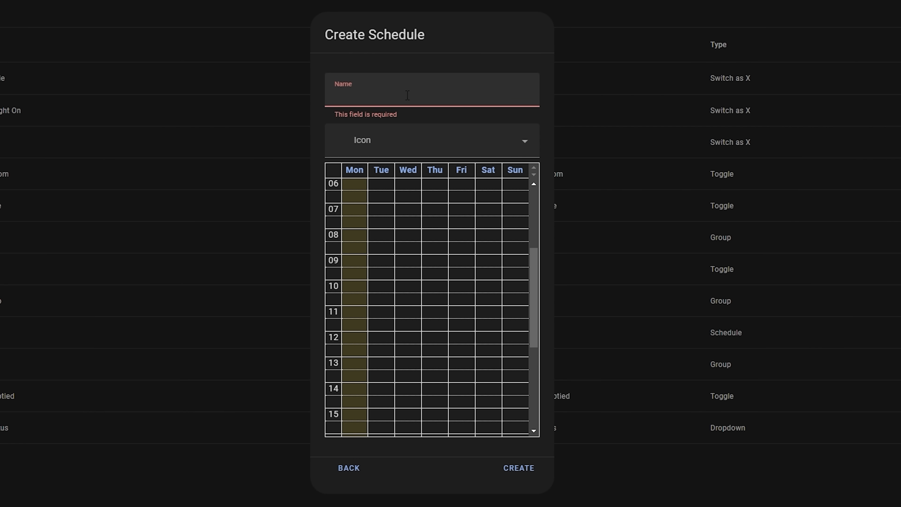
pyautogui.write('Work schedule')
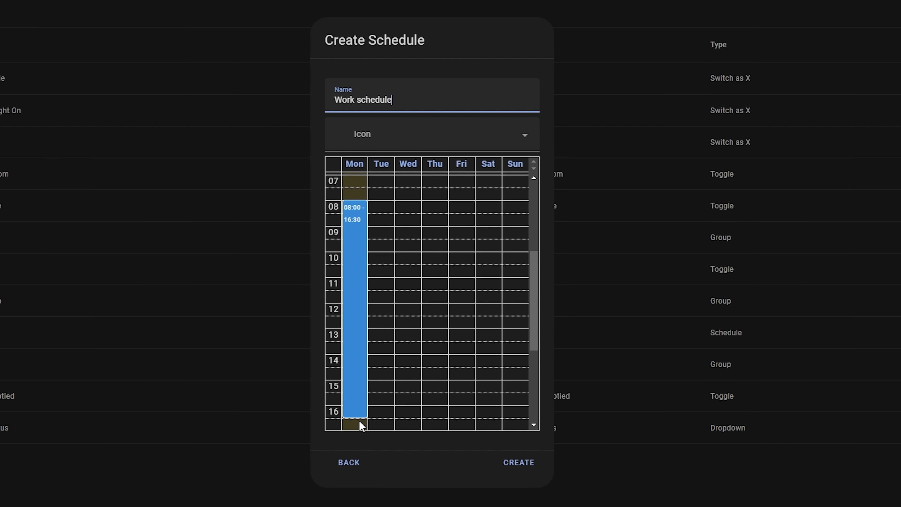
pyautogui.scroll(-3)
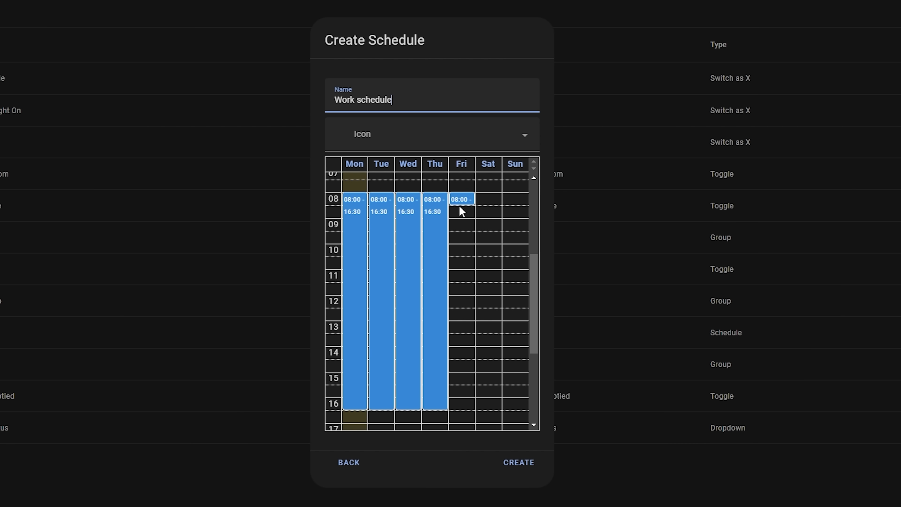
pyautogui.scroll(-3)
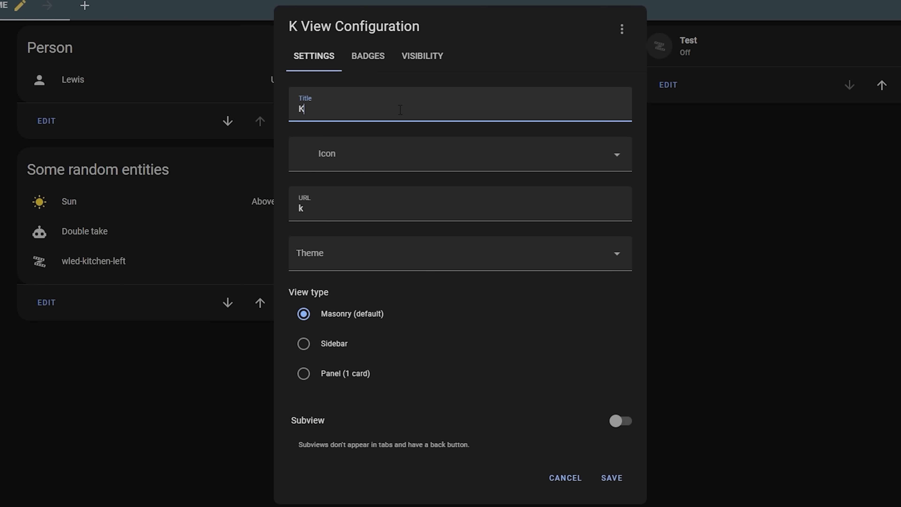
# Step: Complete the view title as 'Kitchen' and save the view configuration
pyautogui.write('itchen')
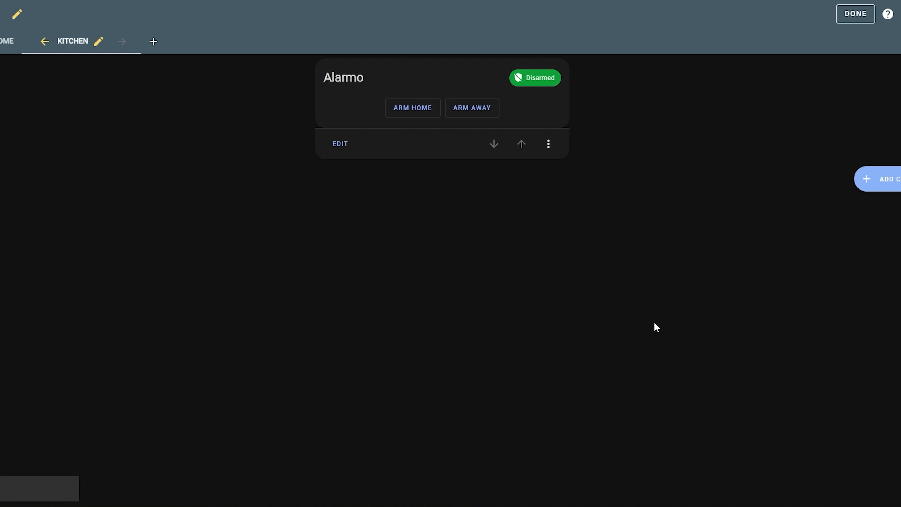
pyautogui.click(856, 14)
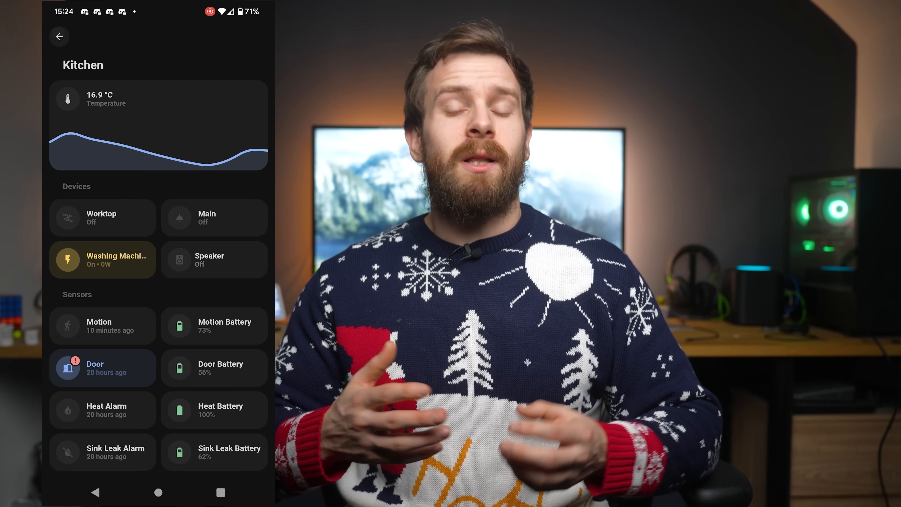
# Step: Visit the Bathroom and Bedroom room pages, returning to the home overview between each
pyautogui.click(60, 37)
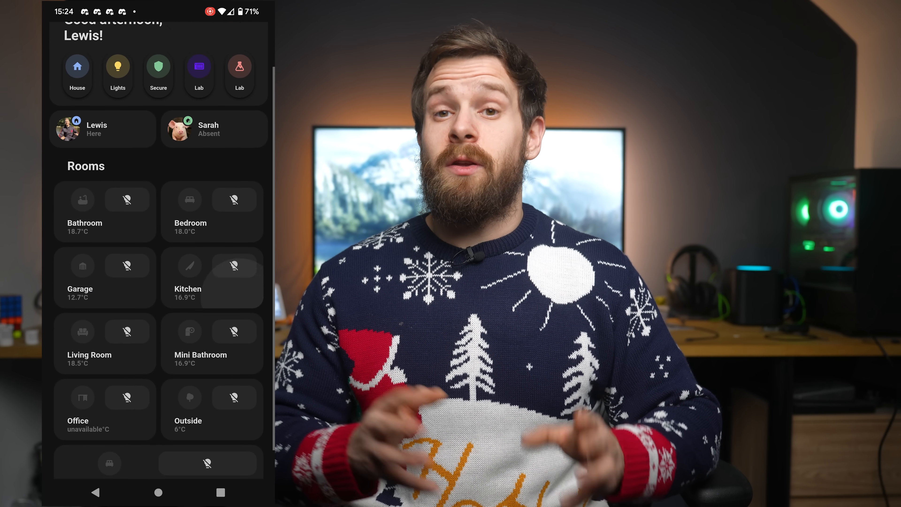
pyautogui.click(104, 211)
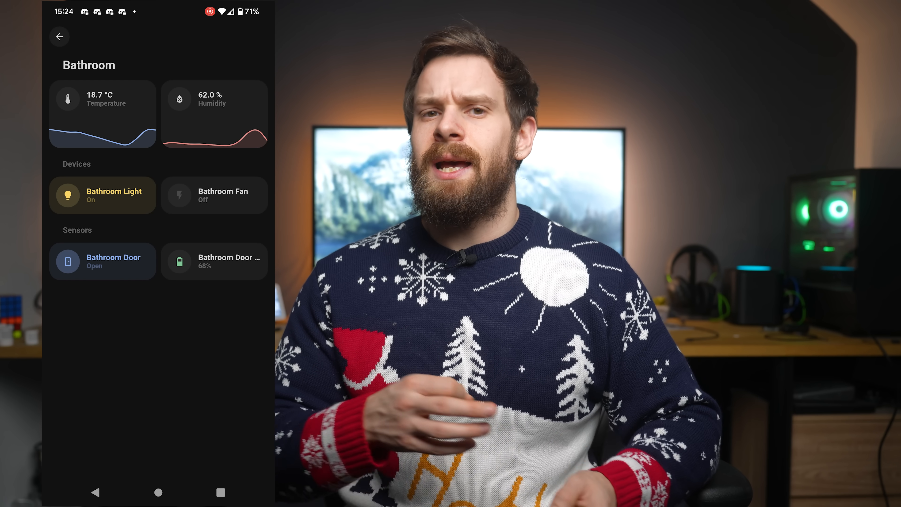
pyautogui.click(59, 36)
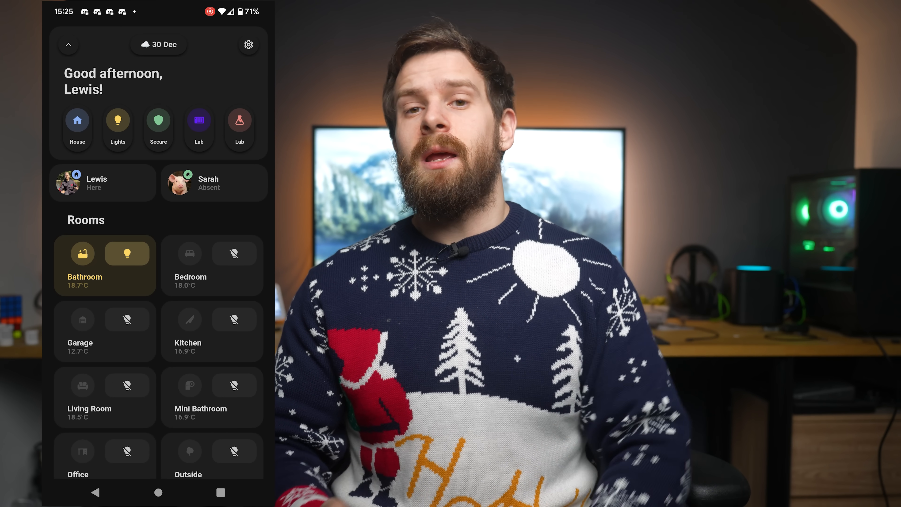
pyautogui.click(187, 331)
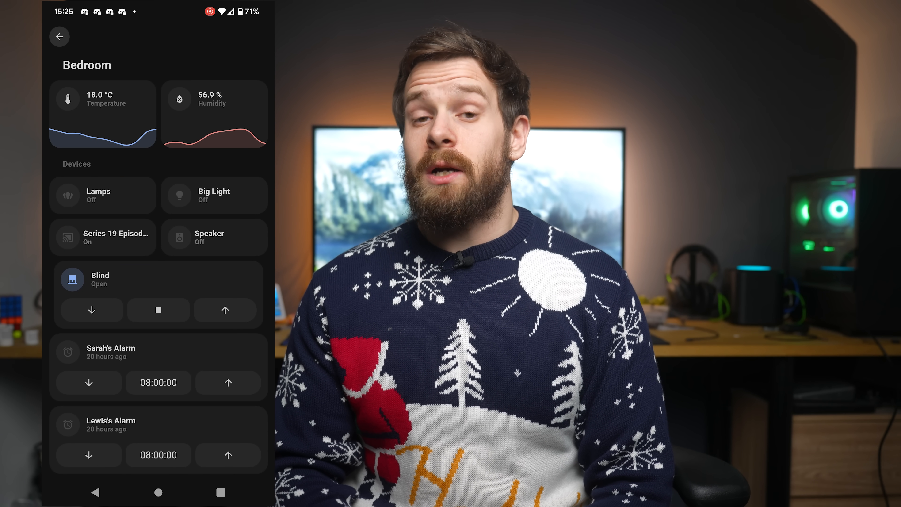
pyautogui.click(60, 37)
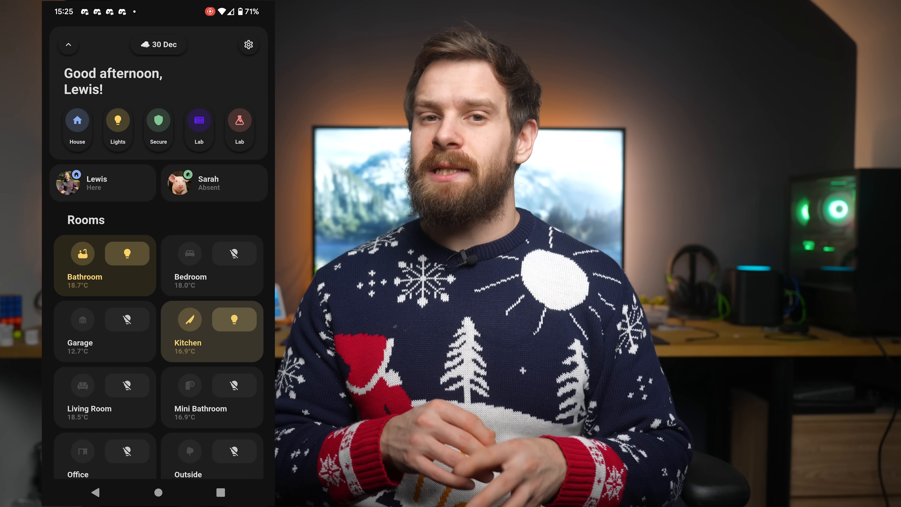
pyautogui.click(211, 331)
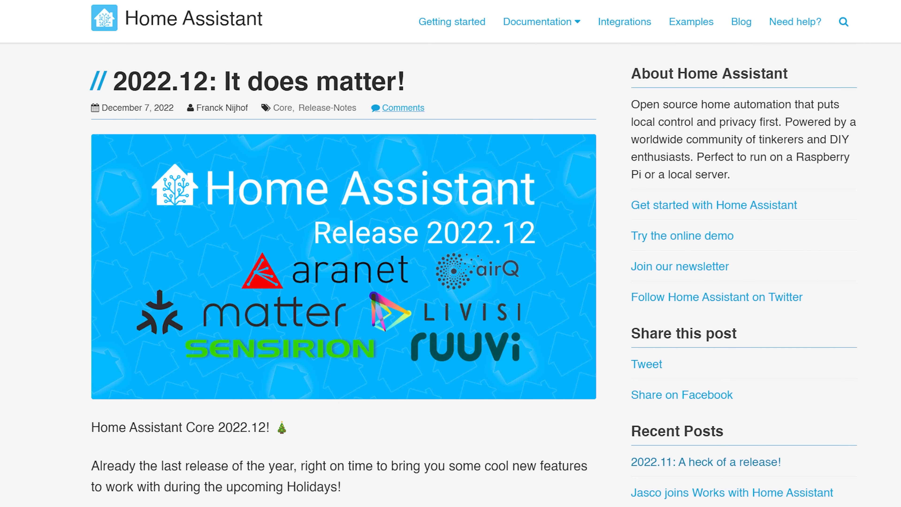
# Step: Scroll down the 2022.12 'It does matter!' release post
pyautogui.scroll(-3)
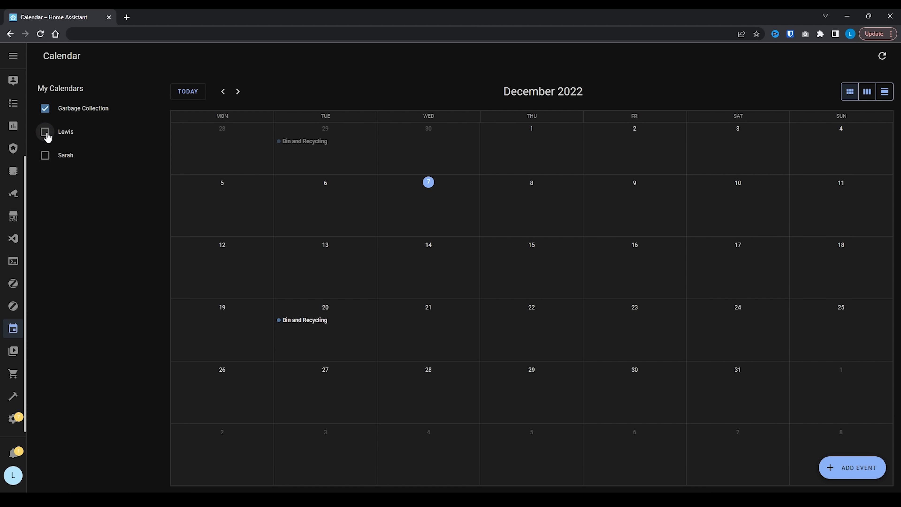
# Step: Add calendar event 'Some important event' repeating weekly, ending after a set count, and save it
pyautogui.click(853, 468)
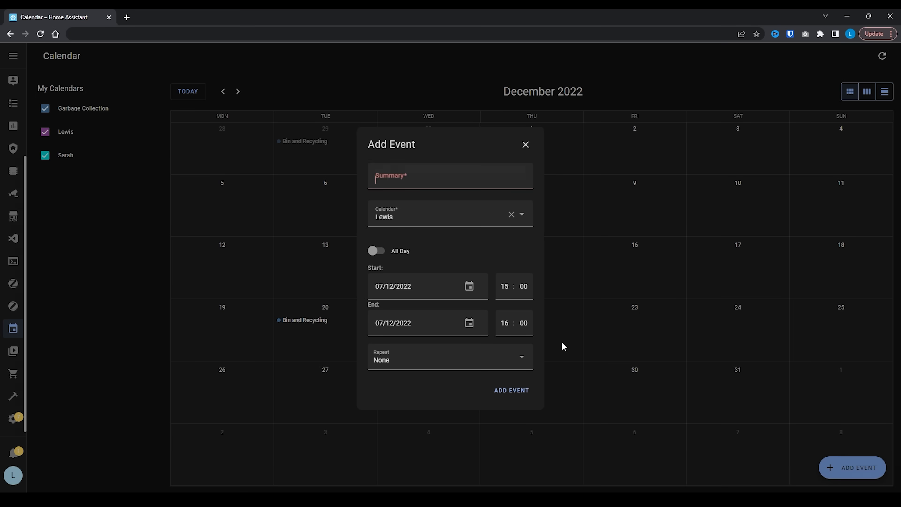
pyautogui.write('Some important event')
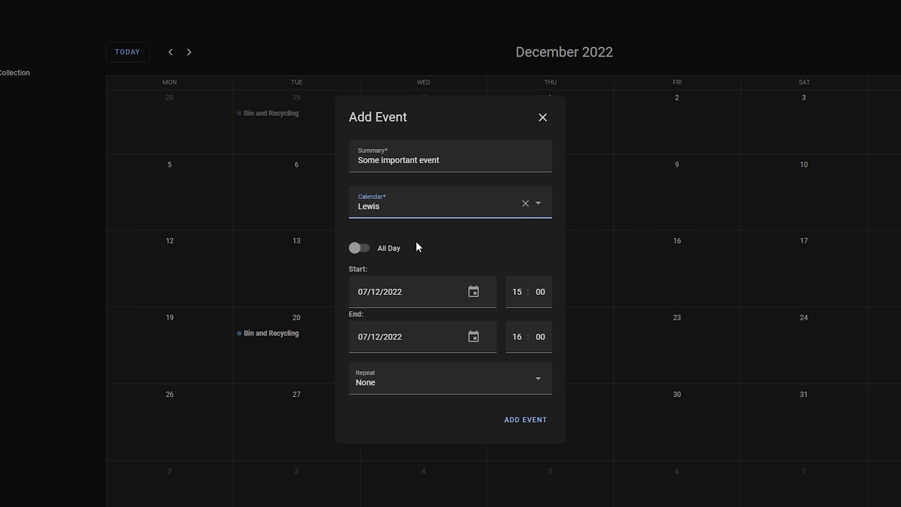
pyautogui.moveTo(516, 291)
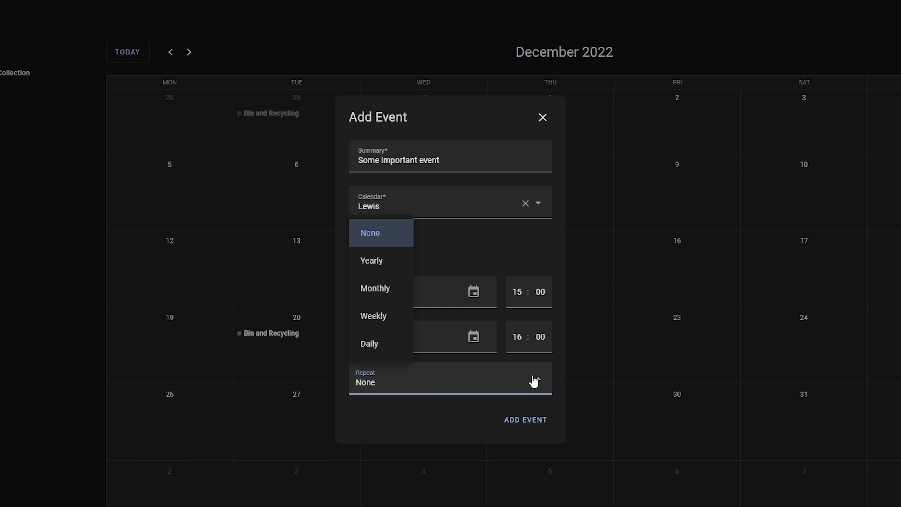
pyautogui.click(373, 315)
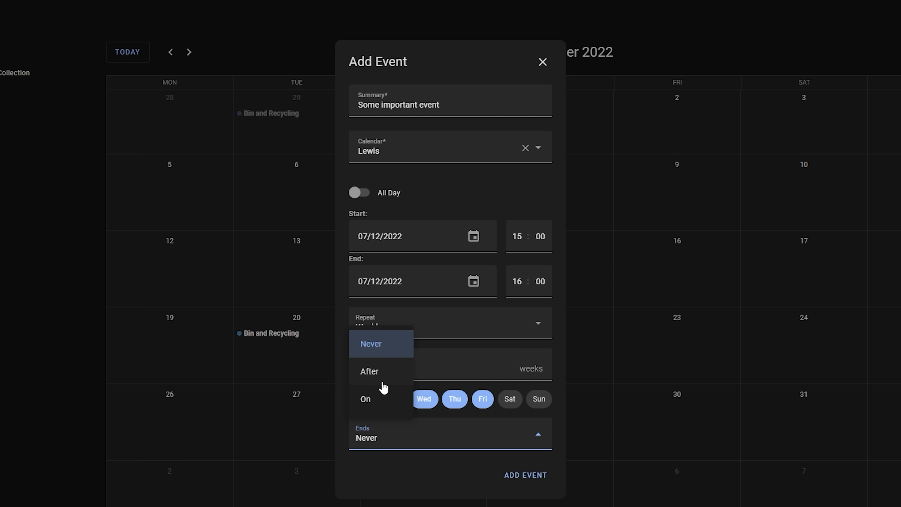
pyautogui.click(370, 371)
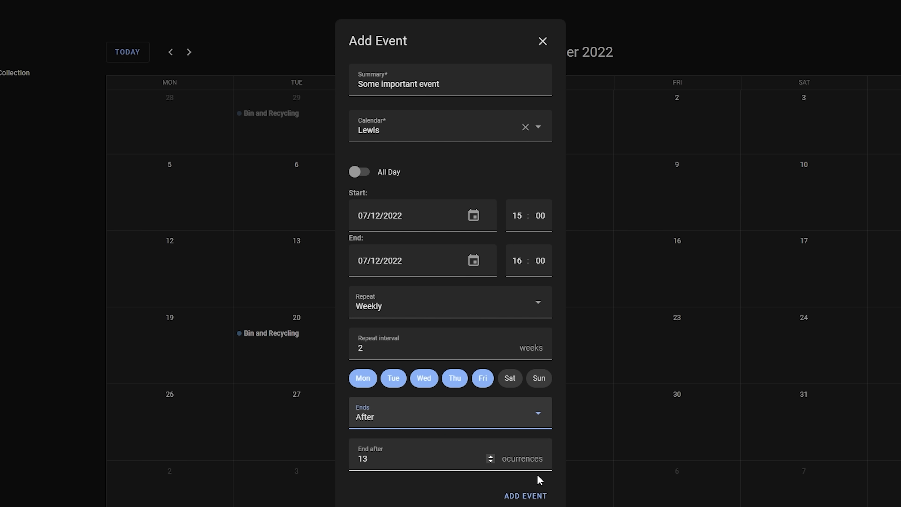
pyautogui.click(524, 496)
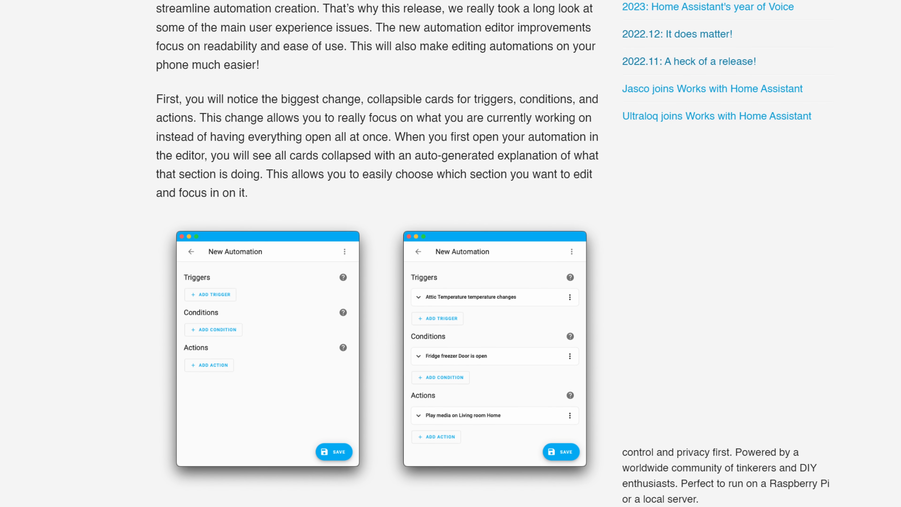
# Step: Scroll to the redesigned automation editor section with collapsible cards
pyautogui.scroll(-3)
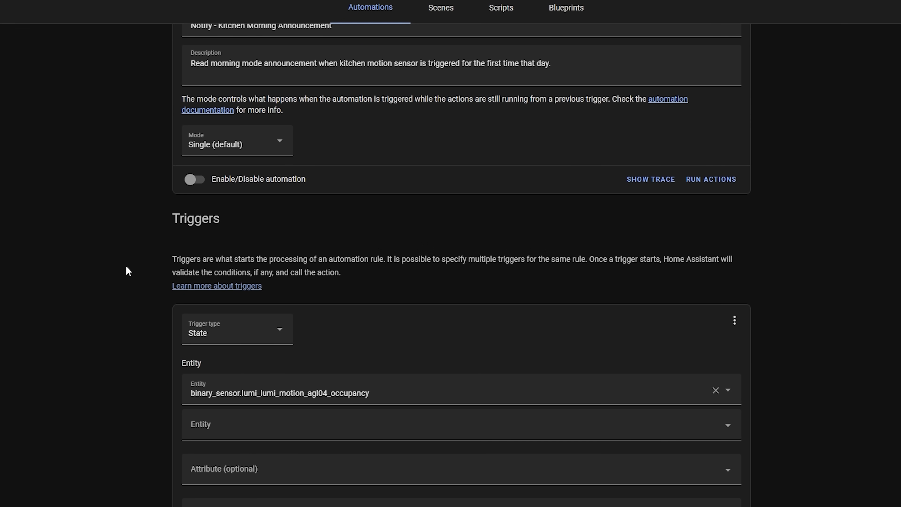
# Step: Scroll through the Kitchen Morning Announcement automation's summarised trigger, condition and action cards
pyautogui.scroll(-3)
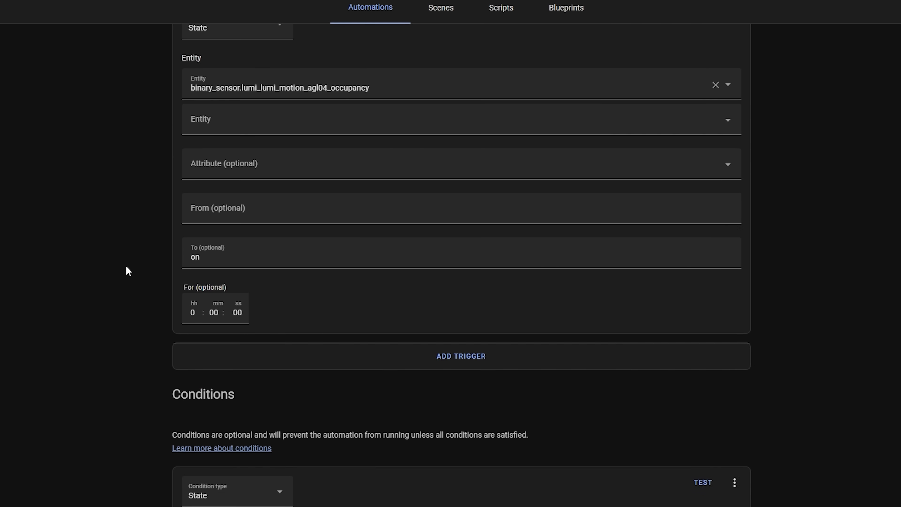
pyautogui.scroll(-3)
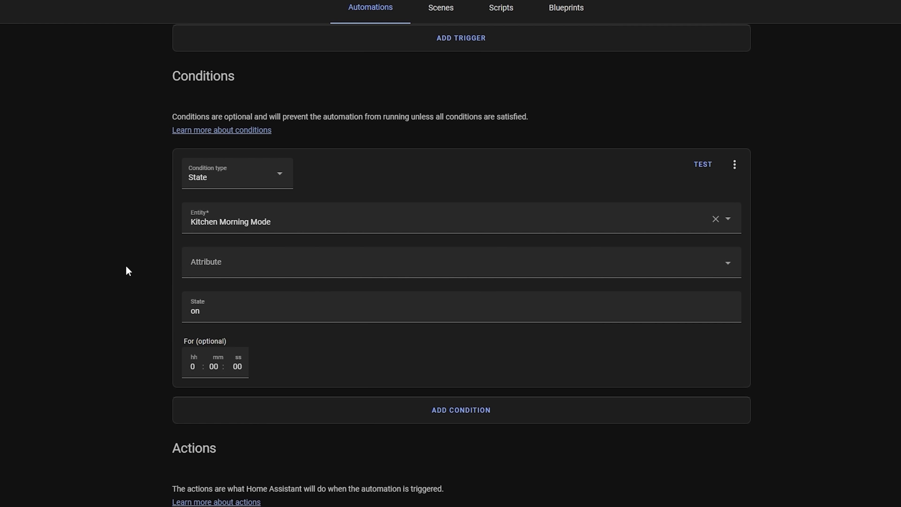
pyautogui.scroll(-3)
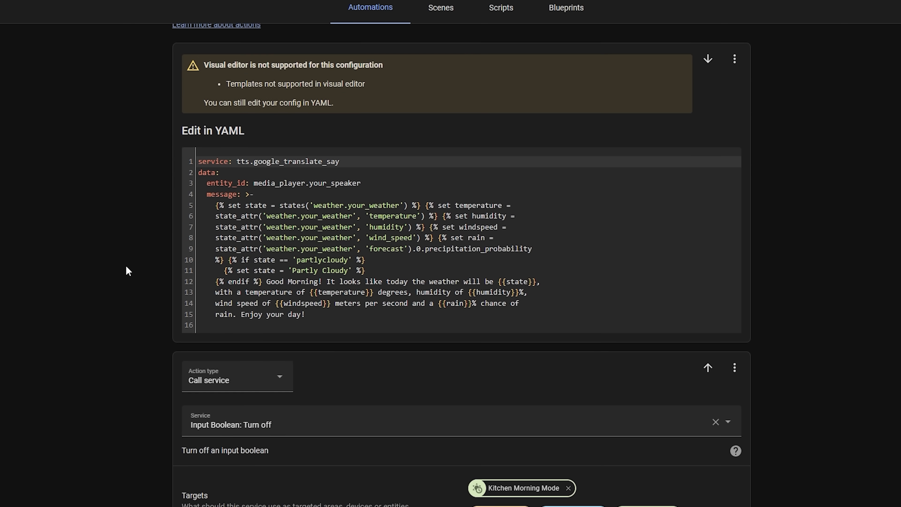
pyautogui.scroll(3)
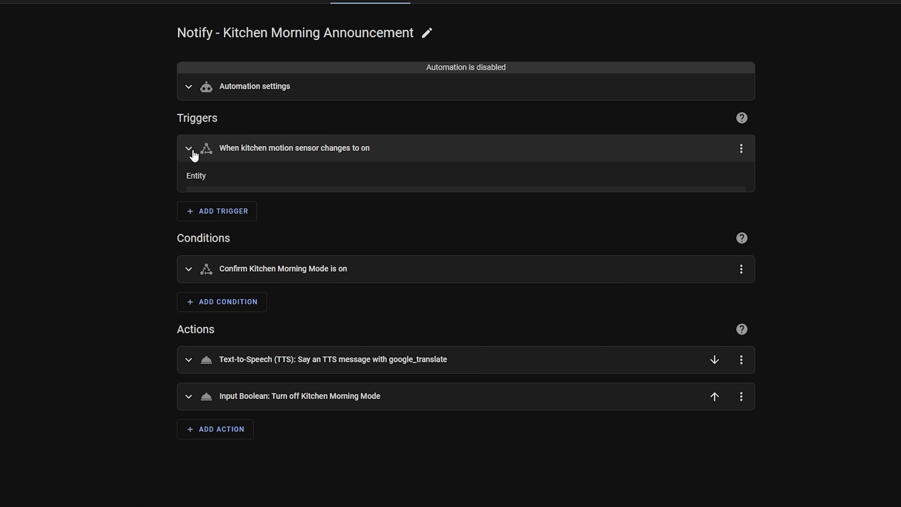
pyautogui.click(188, 269)
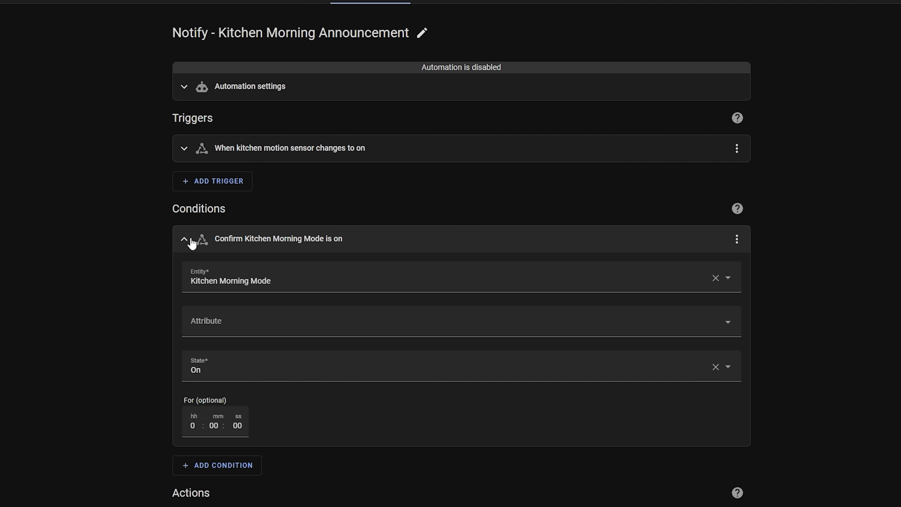
pyautogui.click(184, 238)
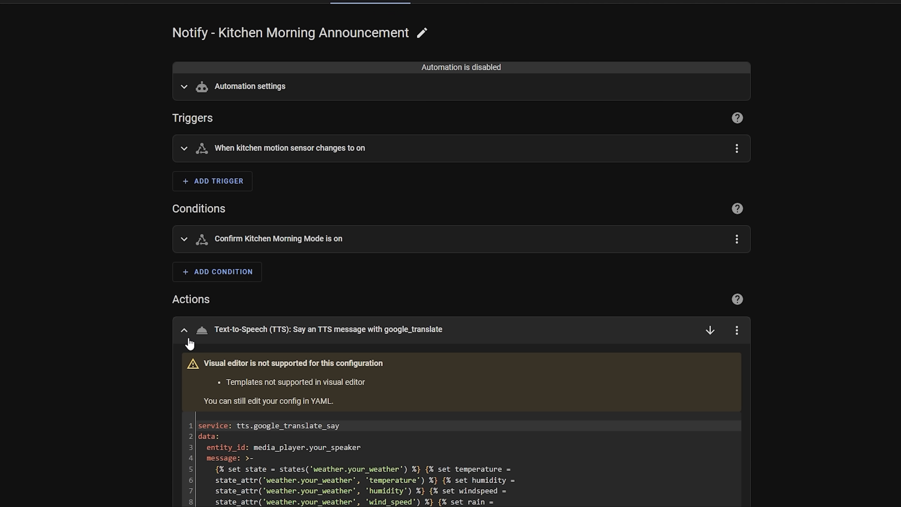
pyautogui.click(184, 330)
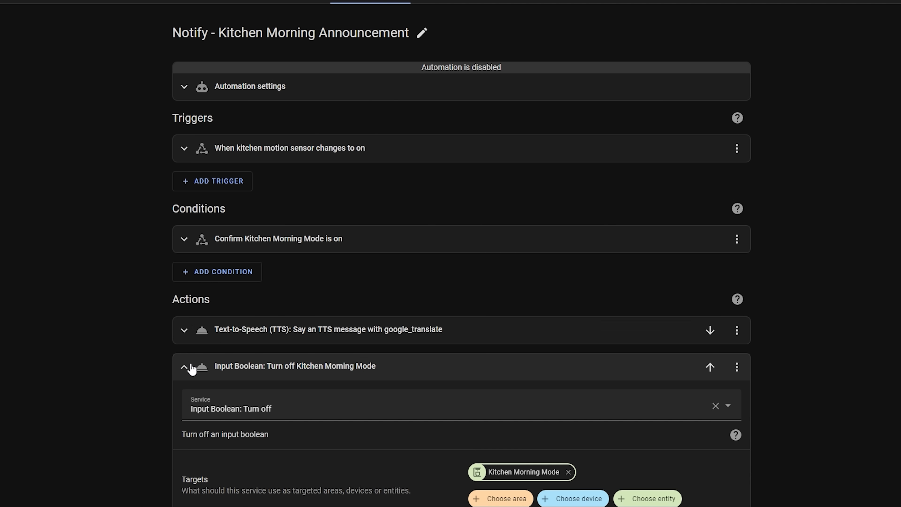
pyautogui.click(184, 366)
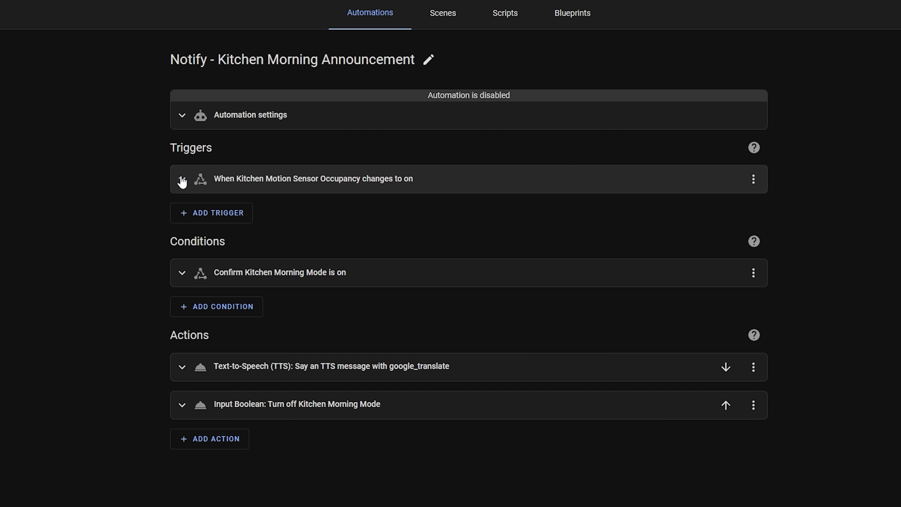
# Step: Rename the motion sensor trigger to 'When kitchen motion sensor changes to on'
pyautogui.click(181, 179)
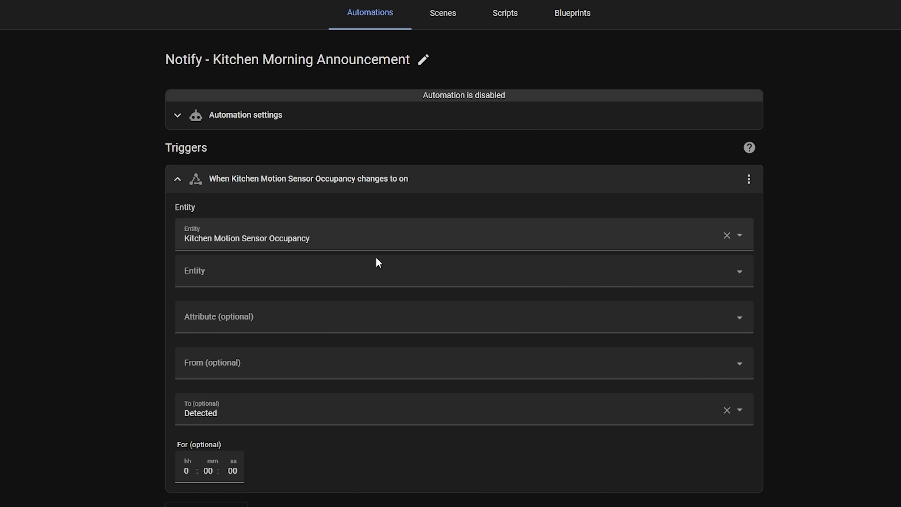
pyautogui.click(749, 179)
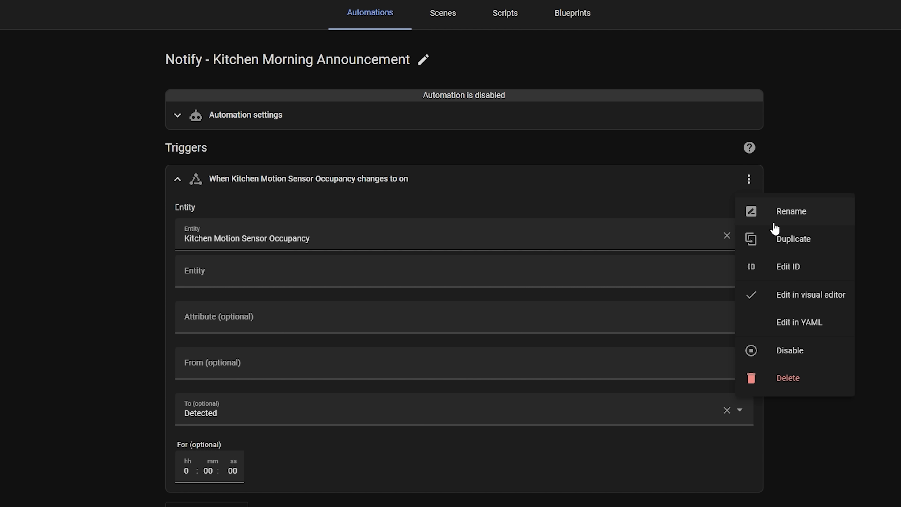
pyautogui.click(791, 210)
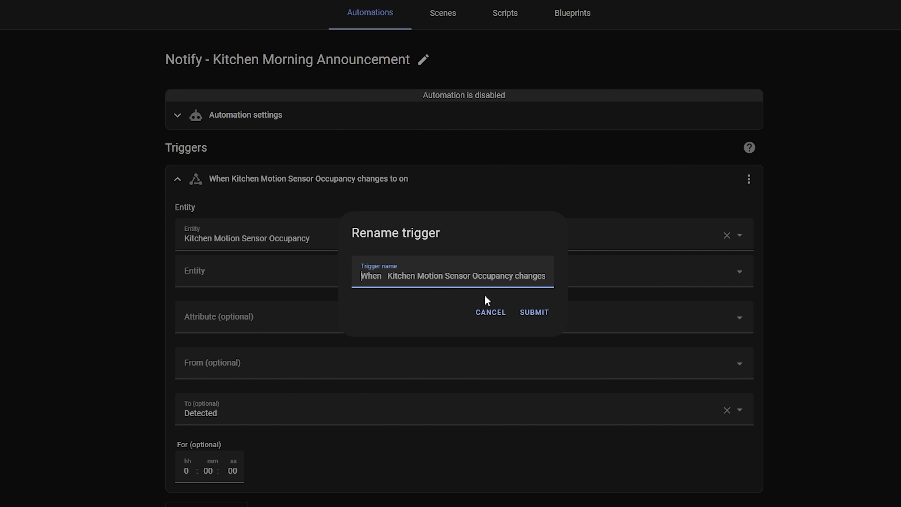
pyautogui.write('When kitchen motion sensor')
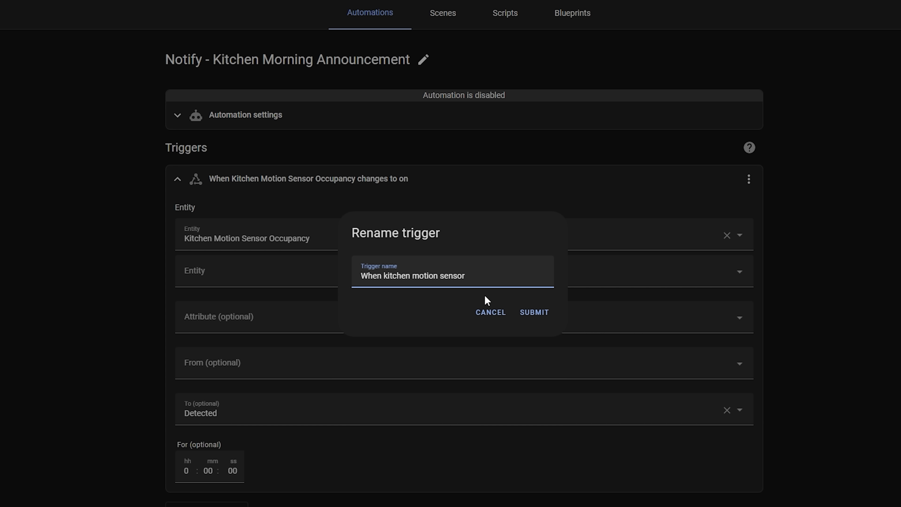
pyautogui.write('changes to on')
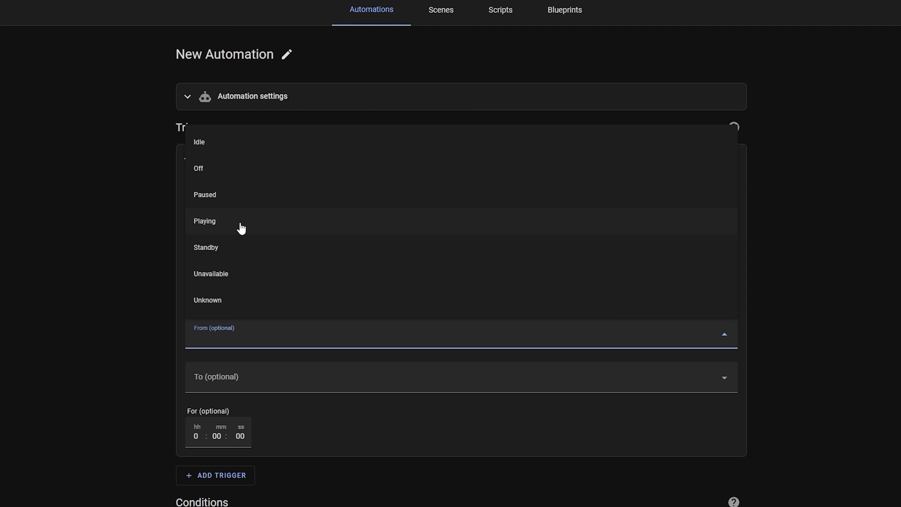
pyautogui.moveTo(237, 305)
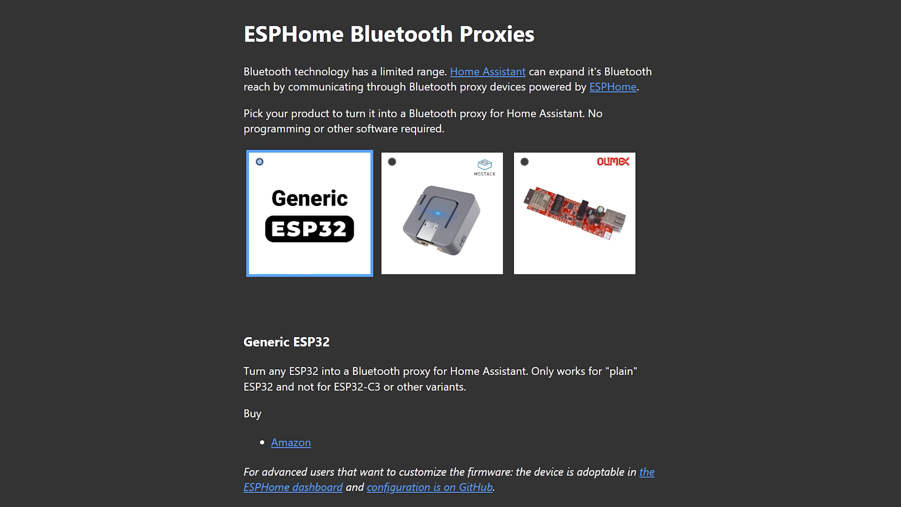
# Step: Scroll the ESPHome Bluetooth Proxies page and the 2022.8.0 changelog's Bluetooth Proxy section
pyautogui.scroll(3)
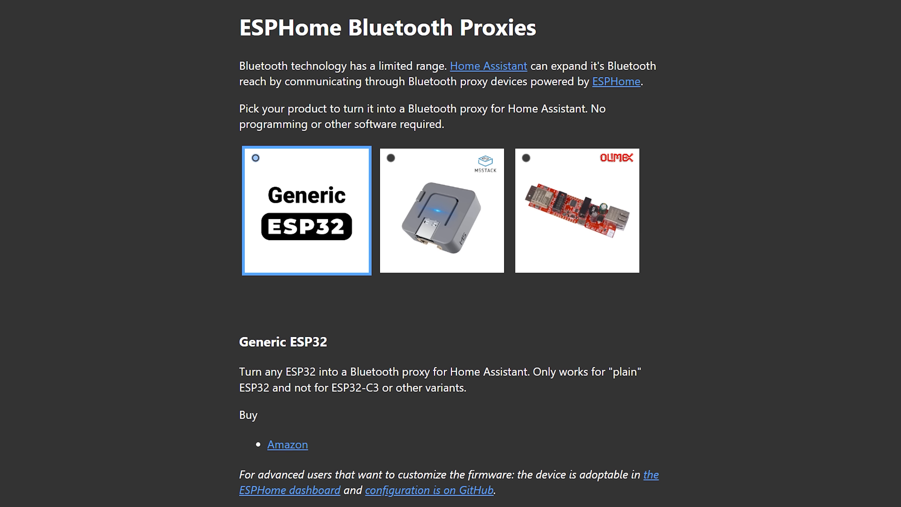
pyautogui.scroll(3)
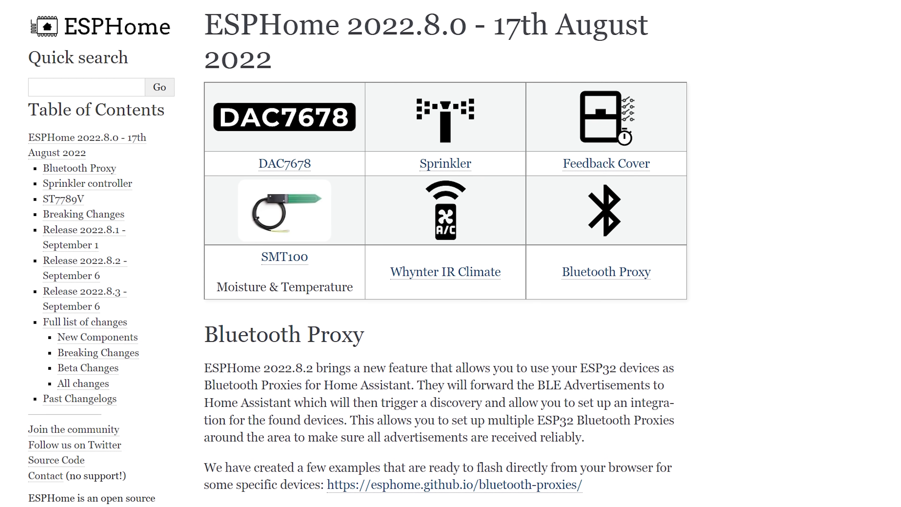
pyautogui.scroll(-3)
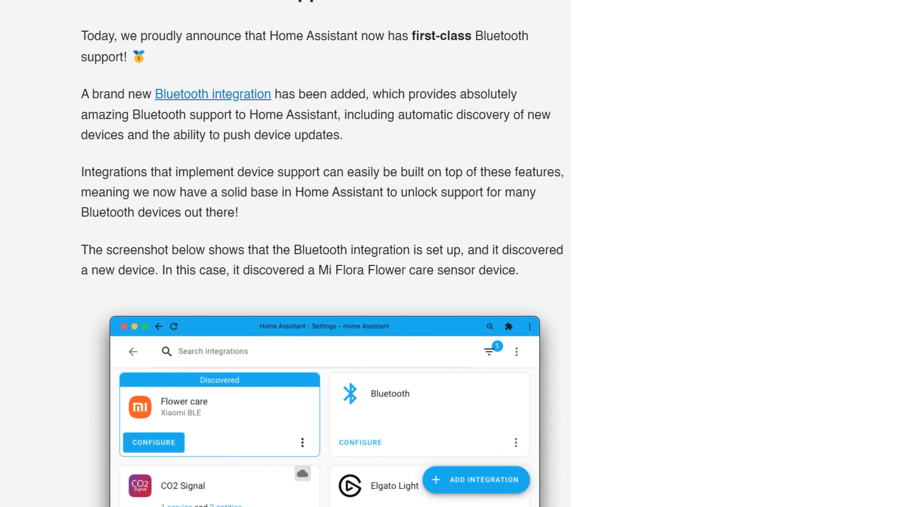
pyautogui.scroll(-3)
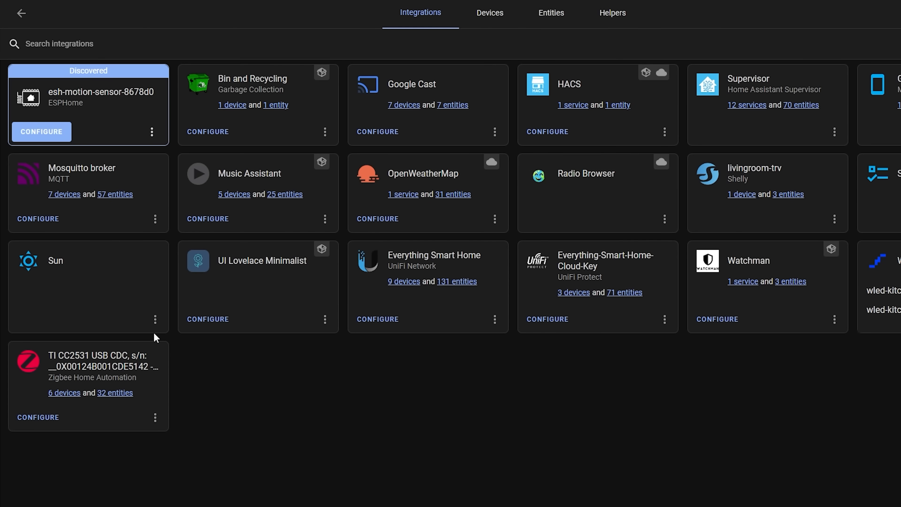
# Step: Add the discovered esh-motion-sensor-8678d0 ESPHome device without assigning an area
pyautogui.click(41, 132)
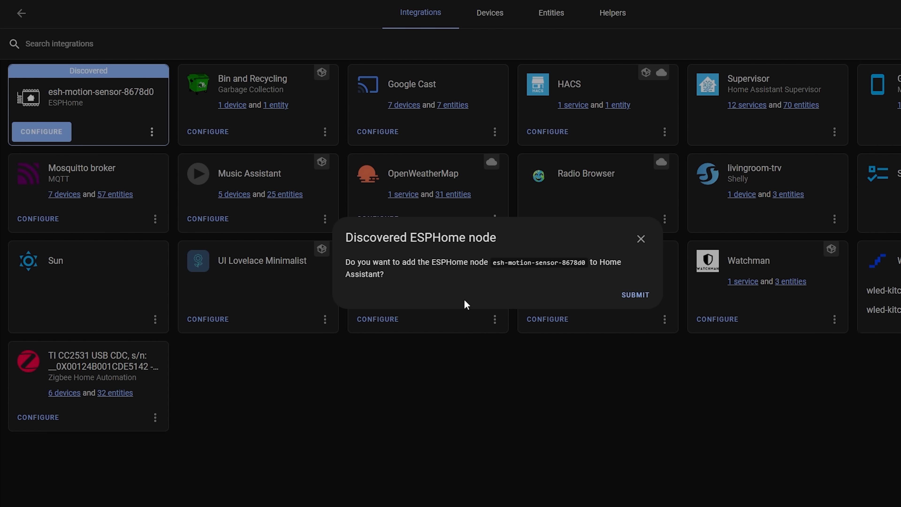
pyautogui.click(636, 295)
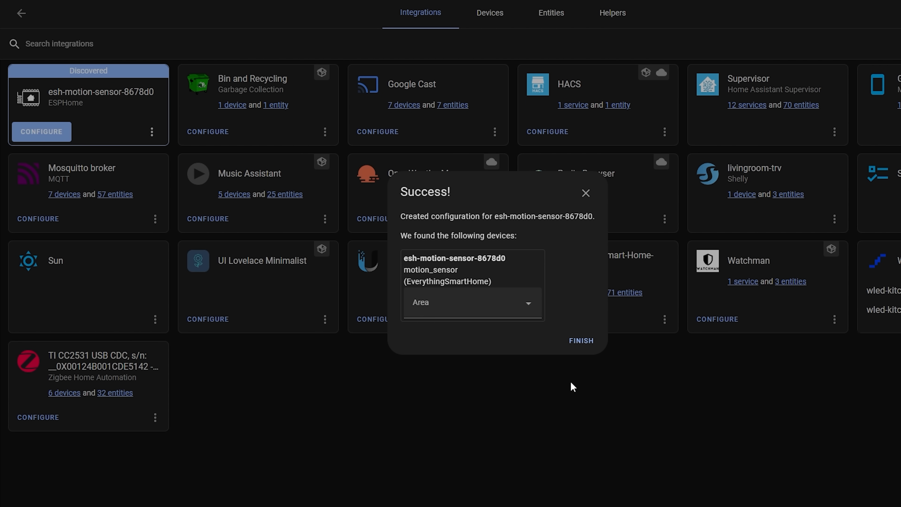
pyautogui.click(581, 341)
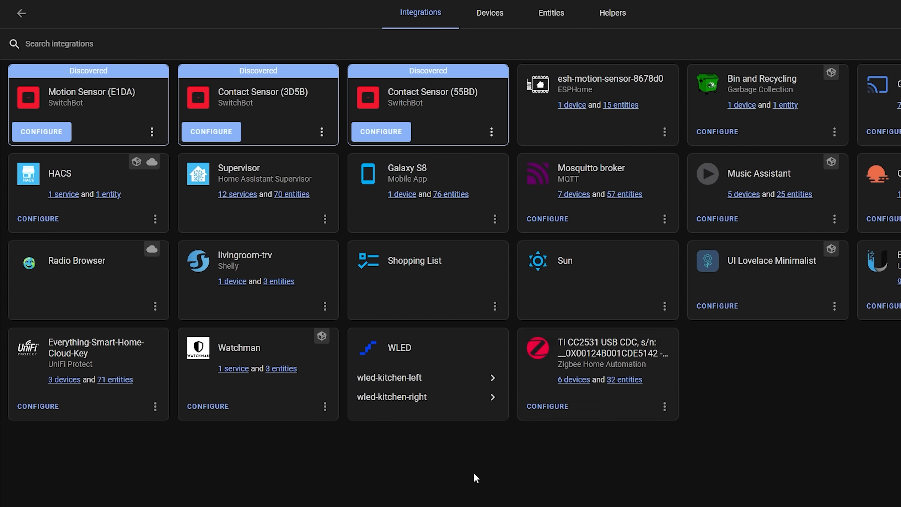
pyautogui.moveTo(426, 100)
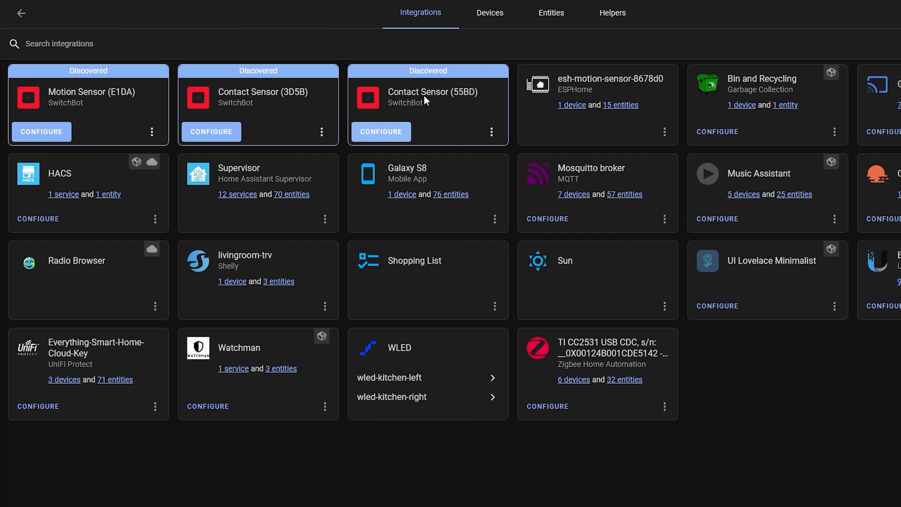
pyautogui.moveTo(298, 103)
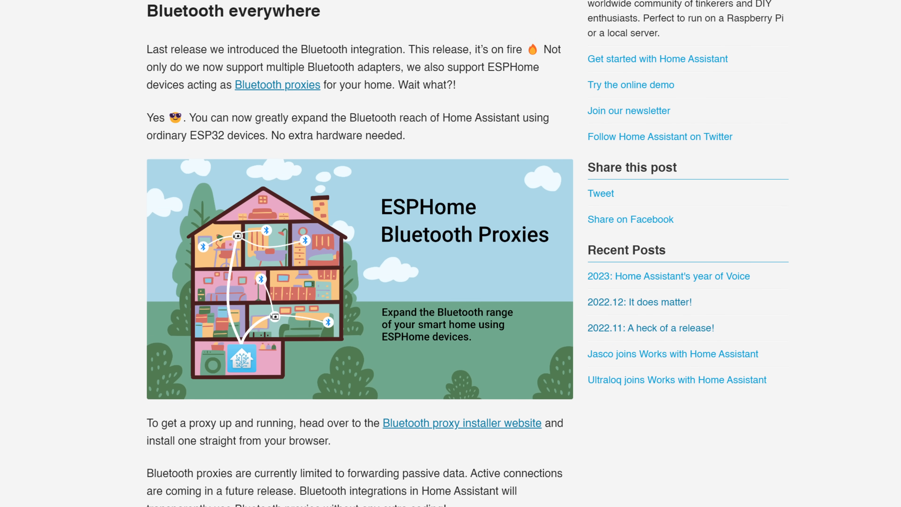
pyautogui.scroll(-3)
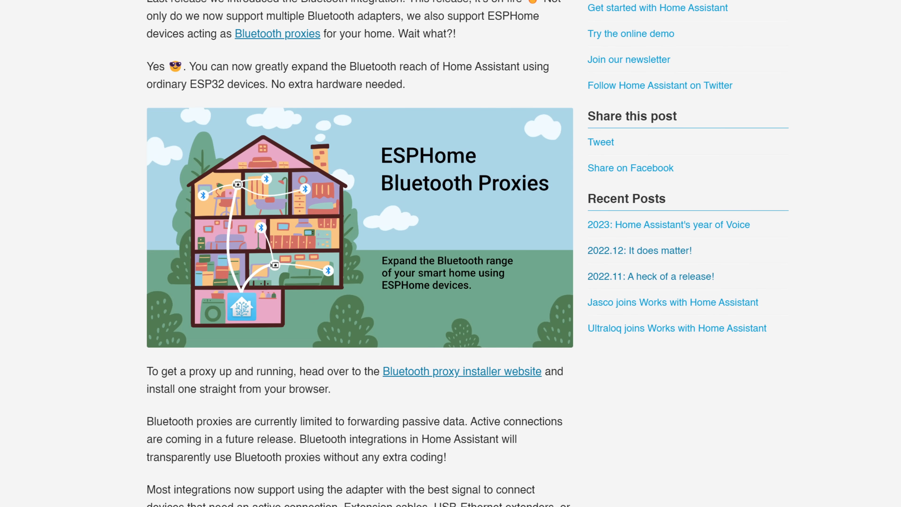
pyautogui.scroll(-3)
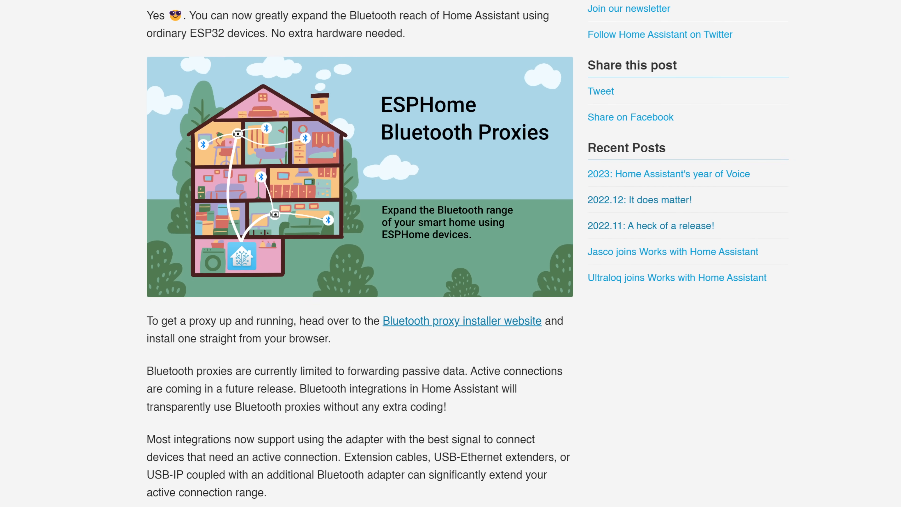
pyautogui.scroll(-3)
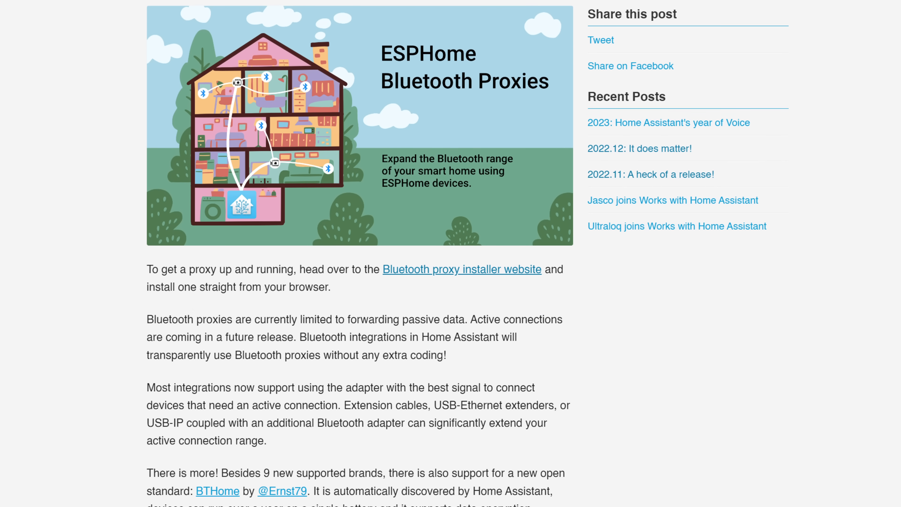